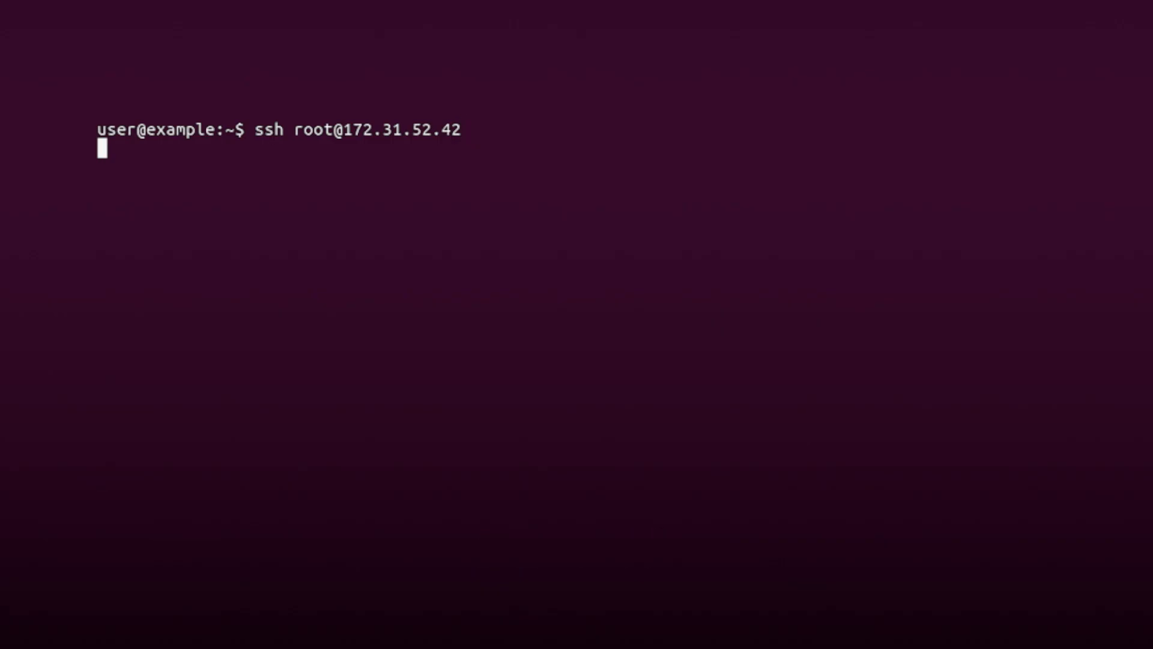
Download the dci installer with curl from download.ispsystem.com in the root SSH session.
type("curl -O https://download.ispsystem.com/6/dci/dcibox/dci")
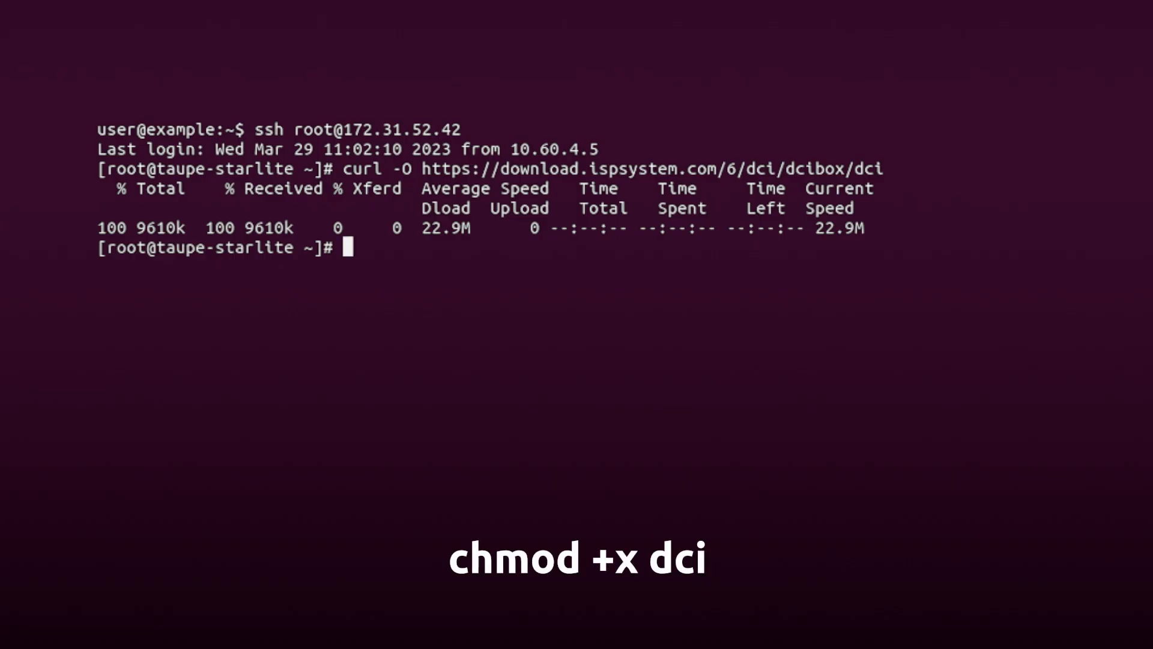
Make dci executable with chmod and run ./dci install with the license token.
type("chmod +x dci")
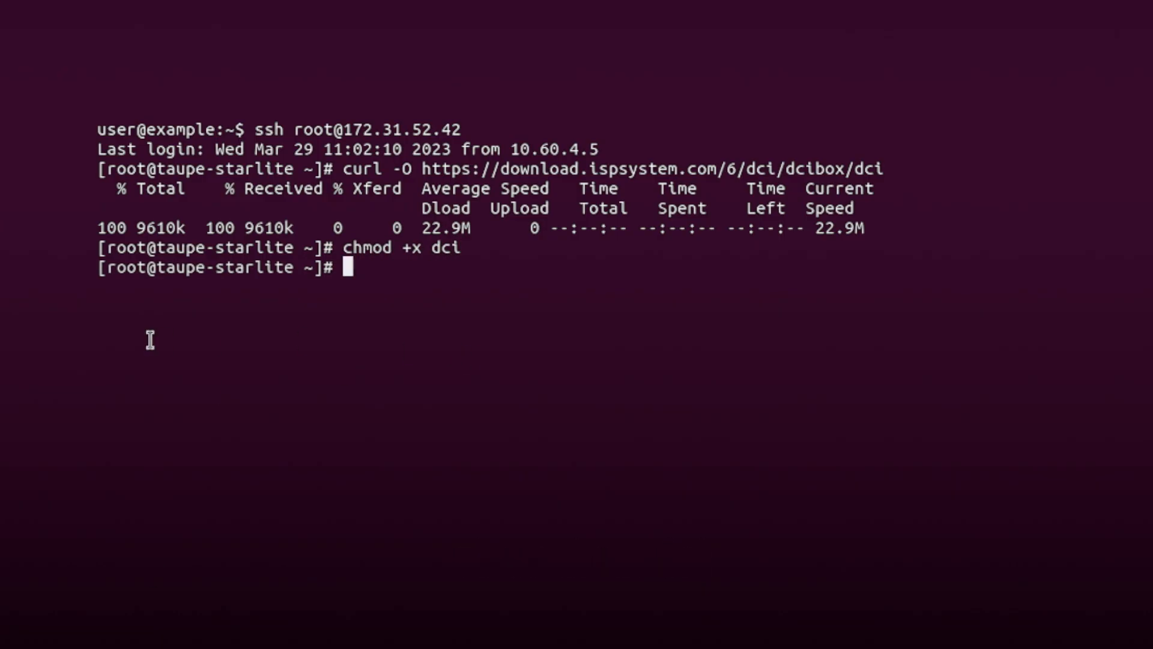
type("./dci install -l=\"<token>\"")
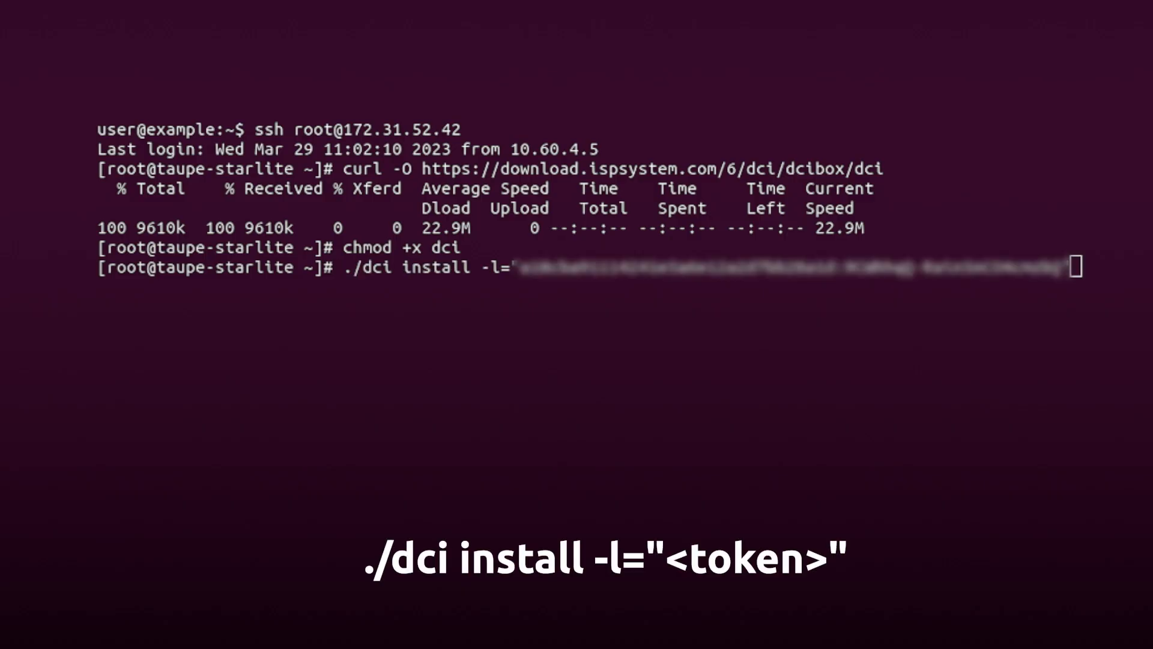
mouse_move(165, 585)
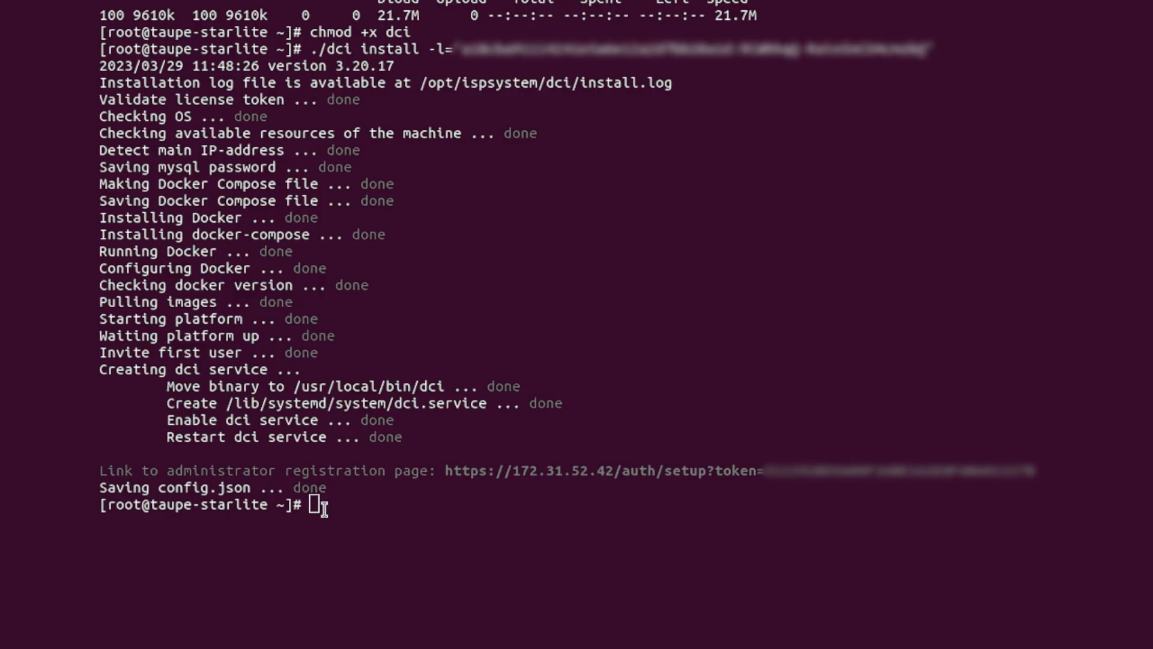
Follow the registration link in Firefox and accept the certificate risk via Advanced.
right_click(710, 486)
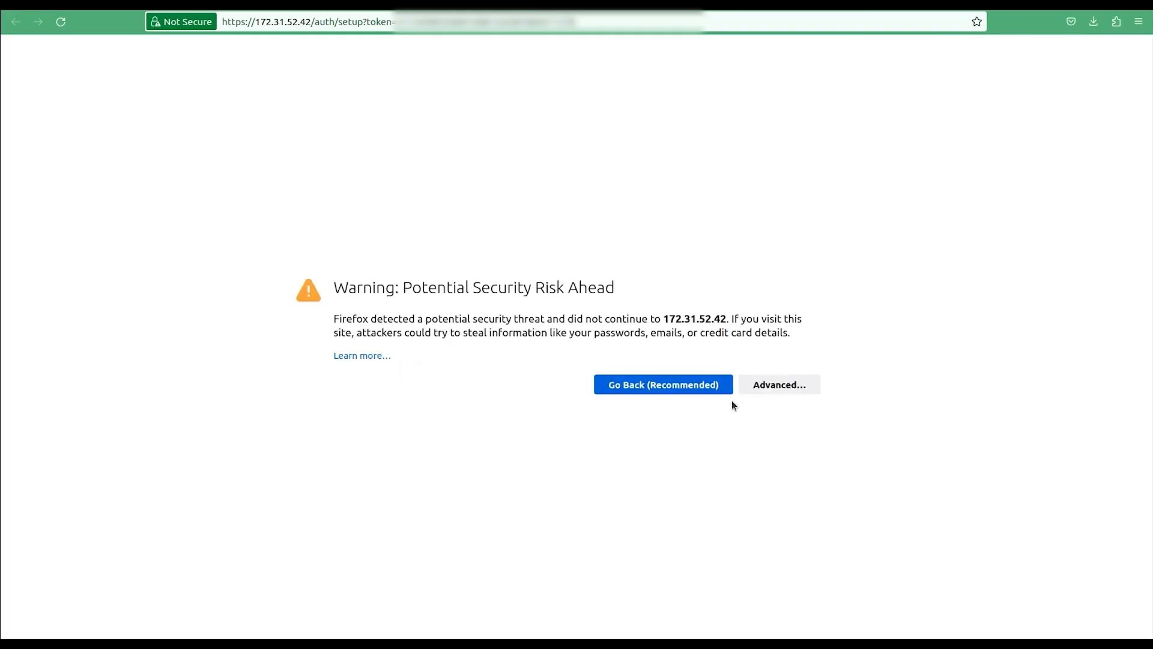
left_click(778, 384)
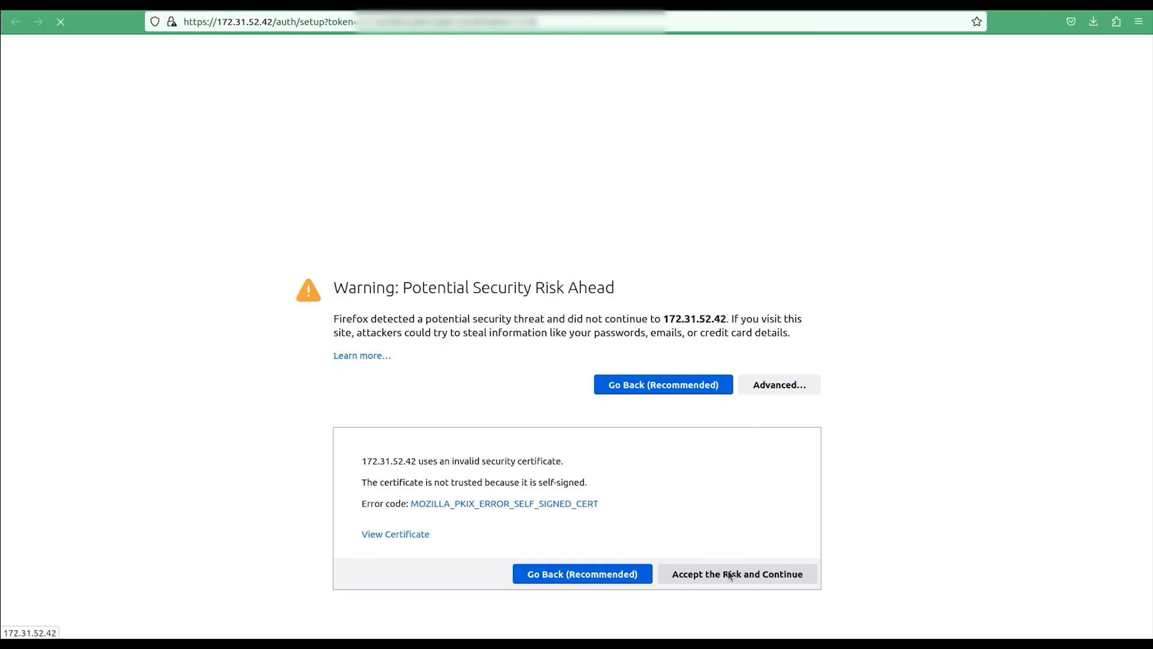
left_click(736, 574)
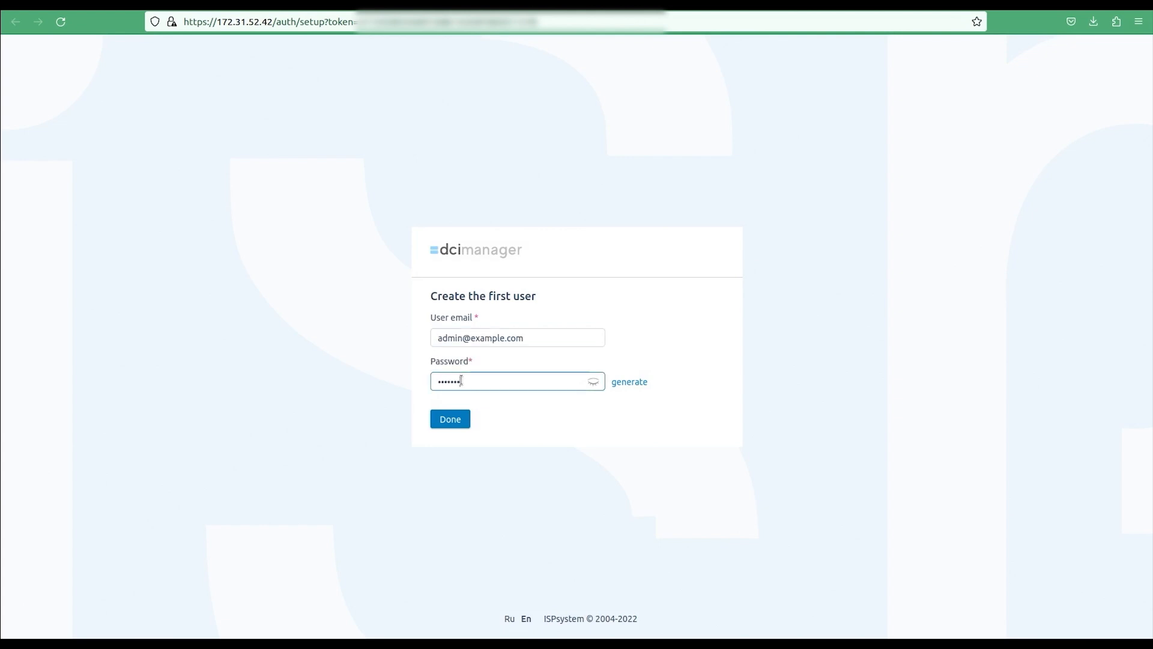
Create the first administrator with the entered email and password via Done.
left_click(450, 419)
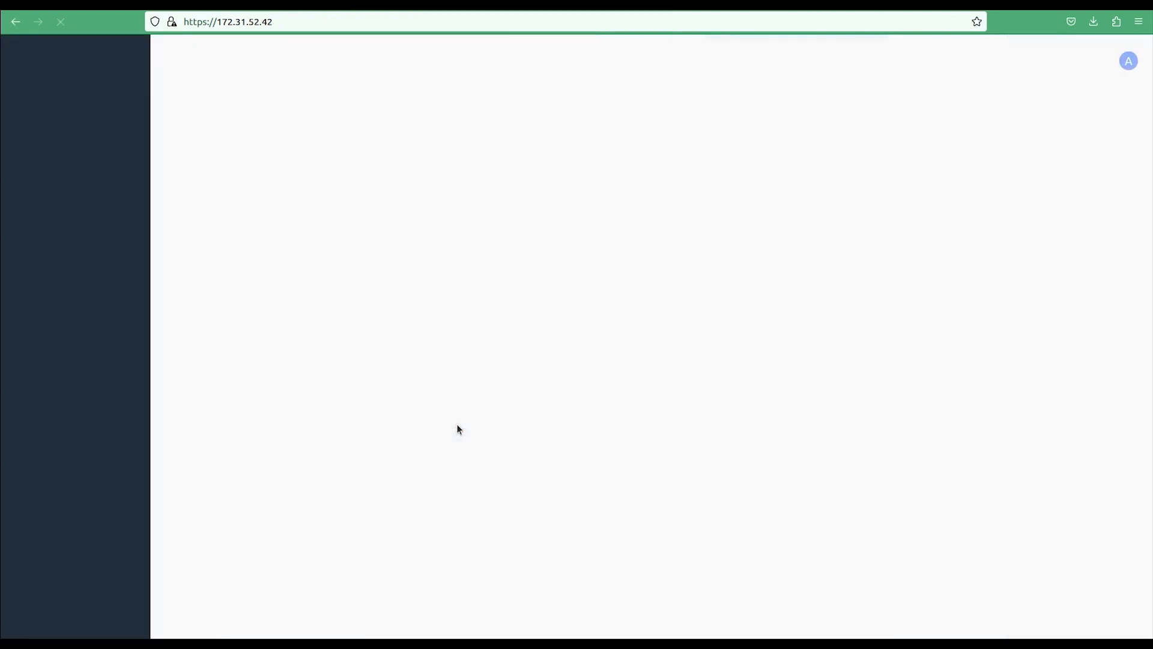